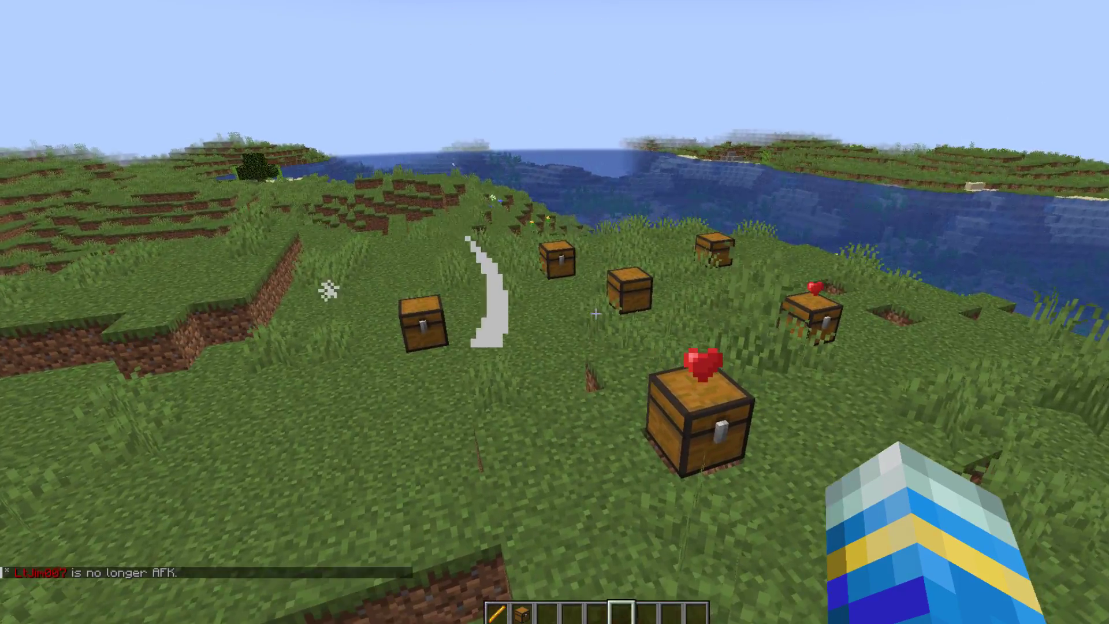
mouse_move(555, 312)
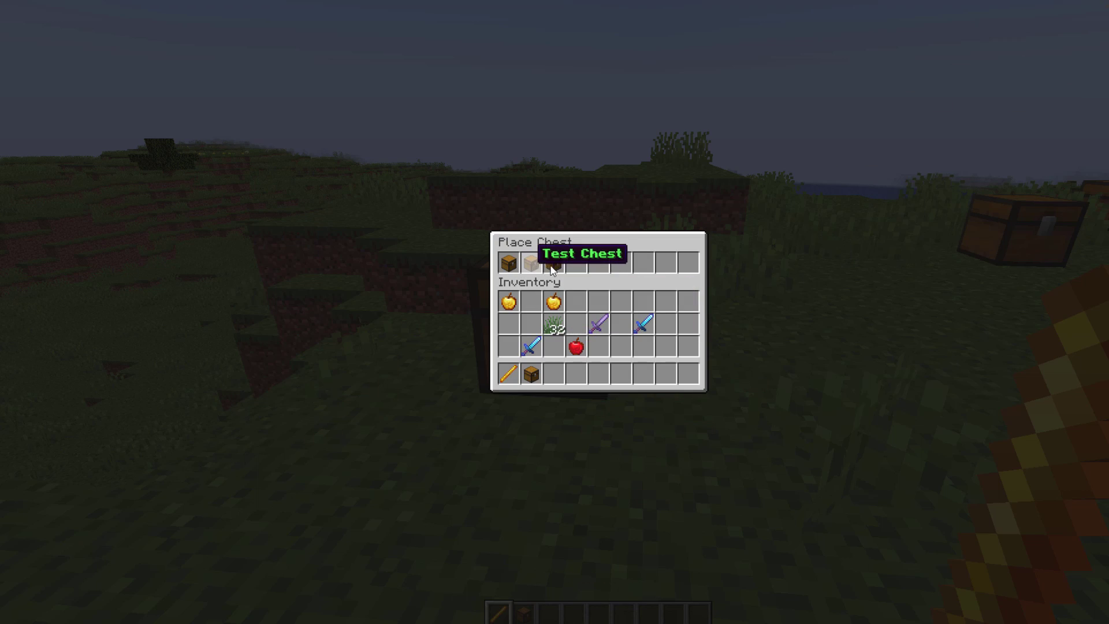
Step: Place a Test Chest from the Place Chest menu, view its loot, then close the loot window
left_click(529, 262)
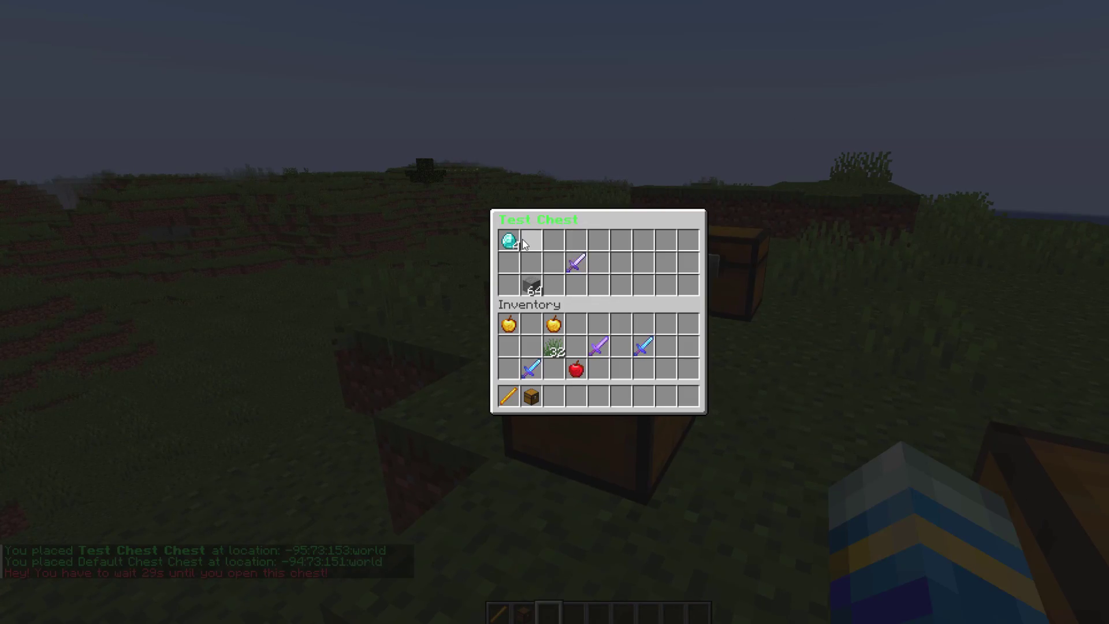
key("Escape")
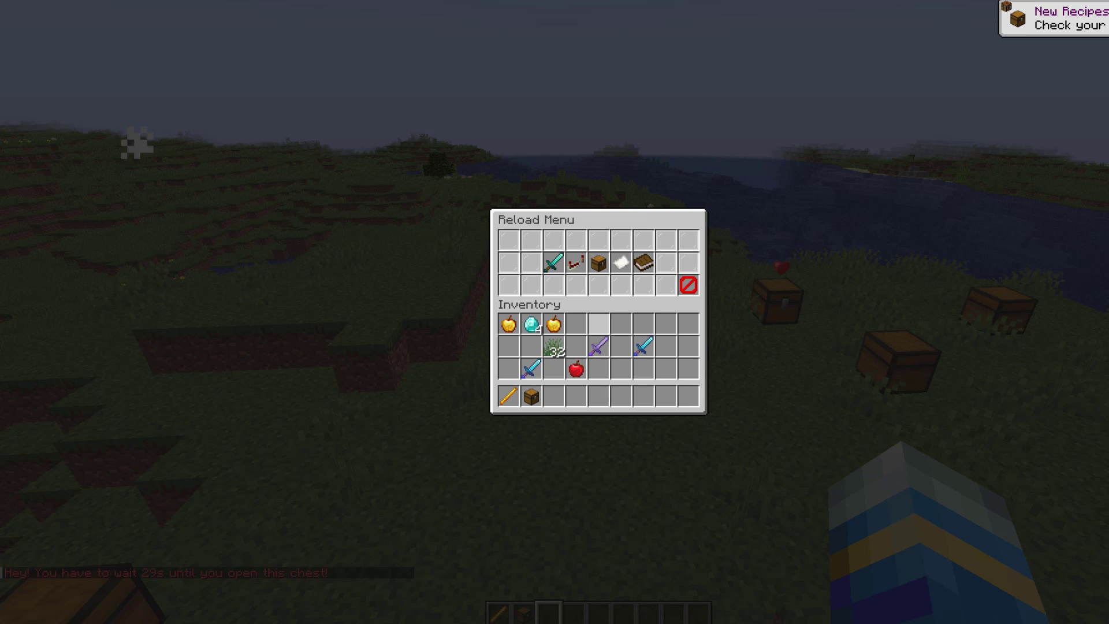
mouse_move(642, 265)
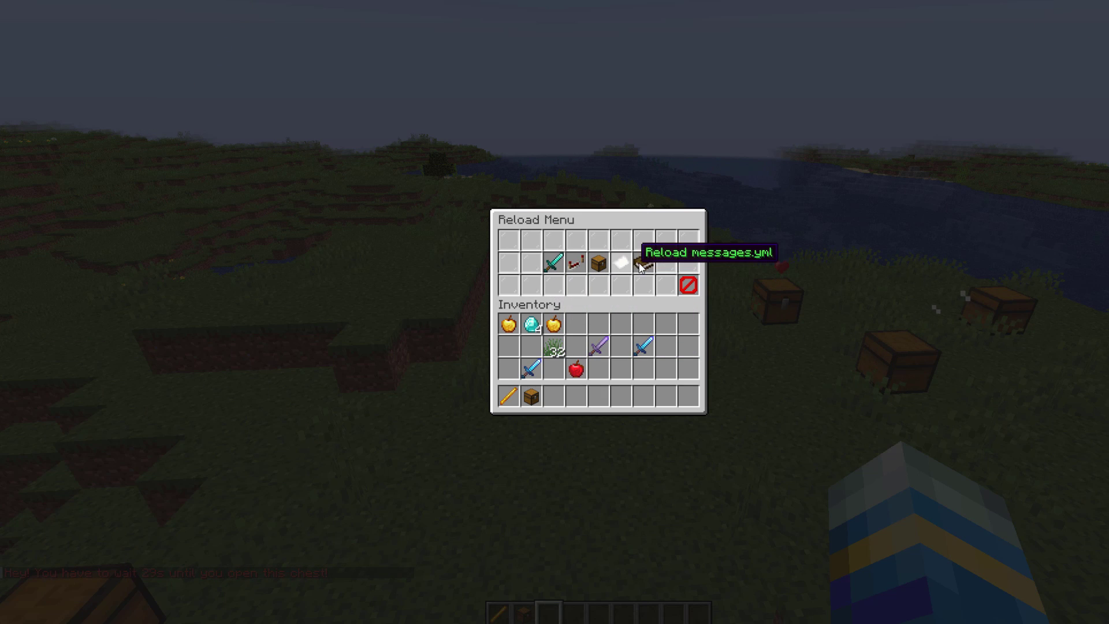
mouse_move(610, 269)
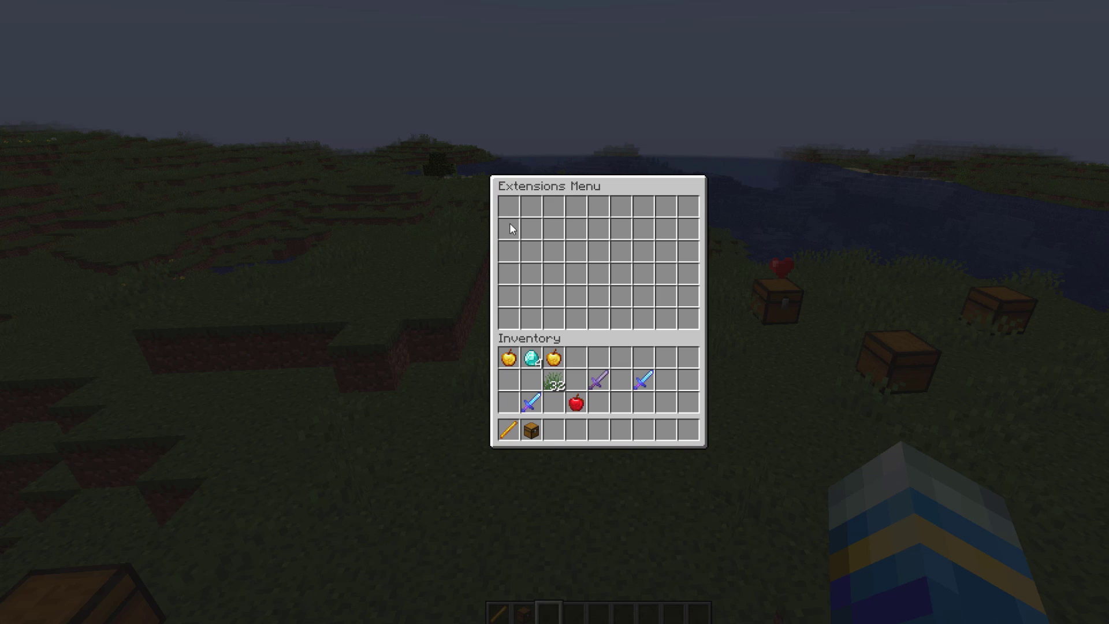
key("Escape")
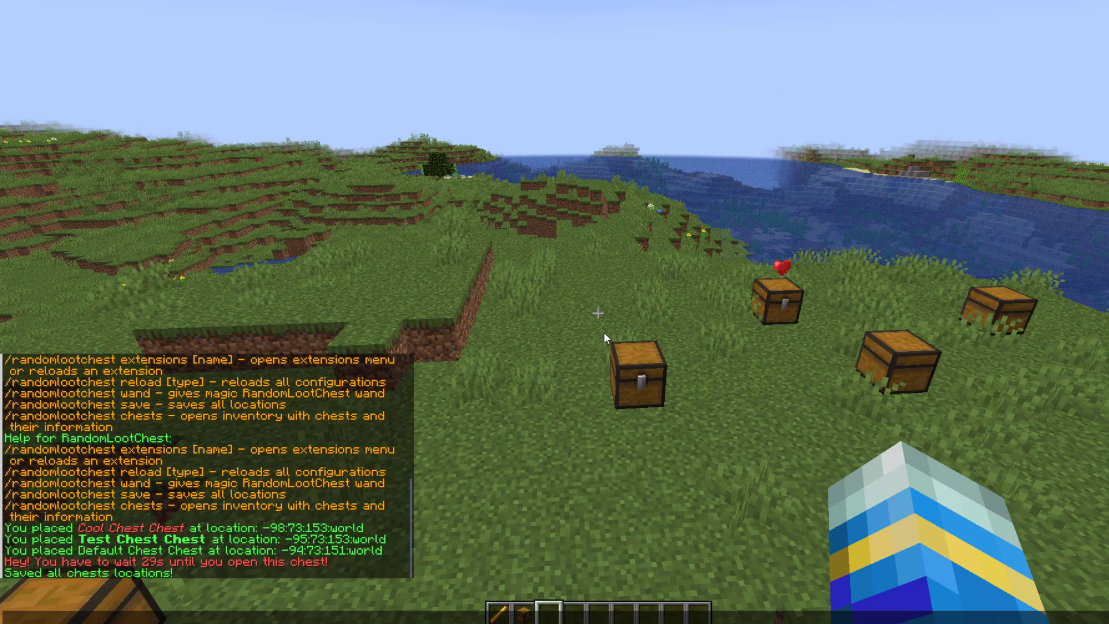
Step: Run /rlc chest in chat to save all loot chest locations
type("/rlc chest")
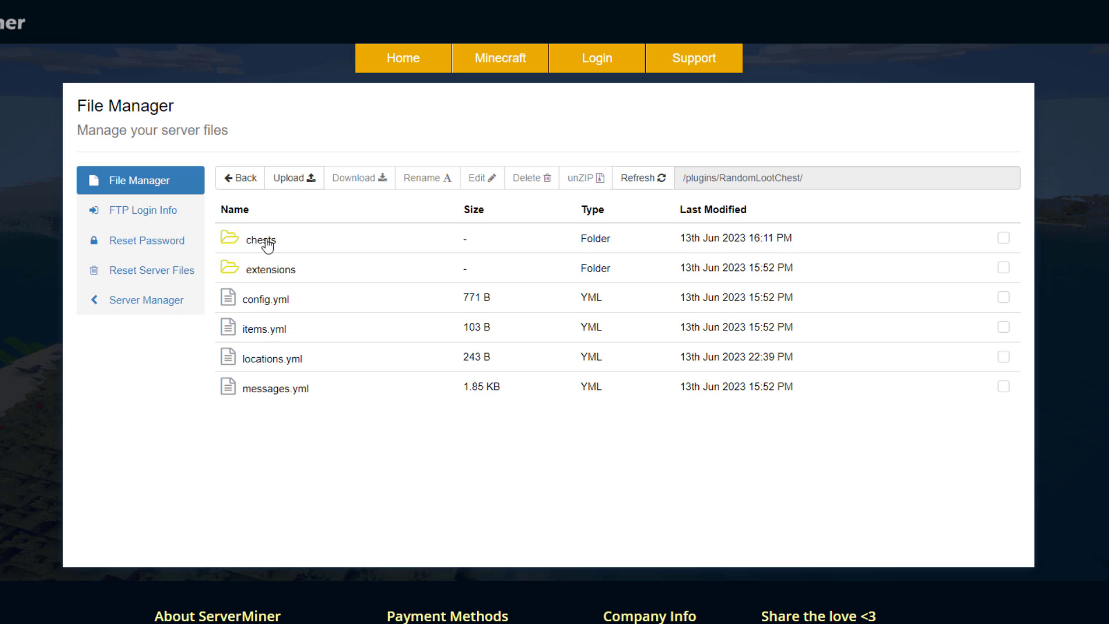
mouse_move(320, 314)
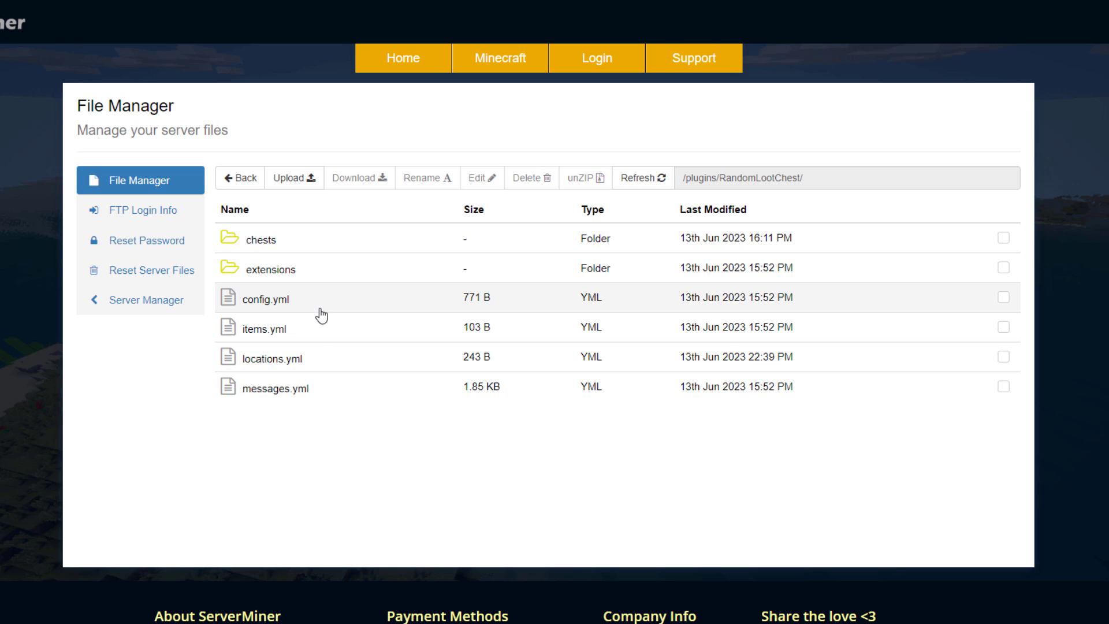
Step: Open config.yml from /plugins/RandomLootChest/ in the ServerMiner editor
double_click(262, 298)
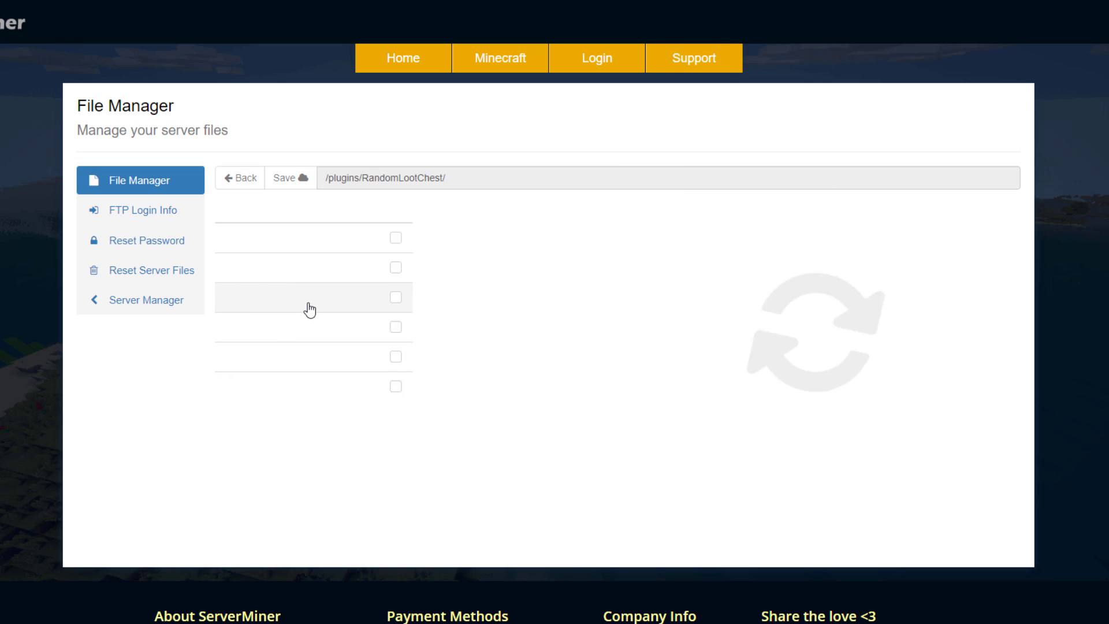
left_click(311, 297)
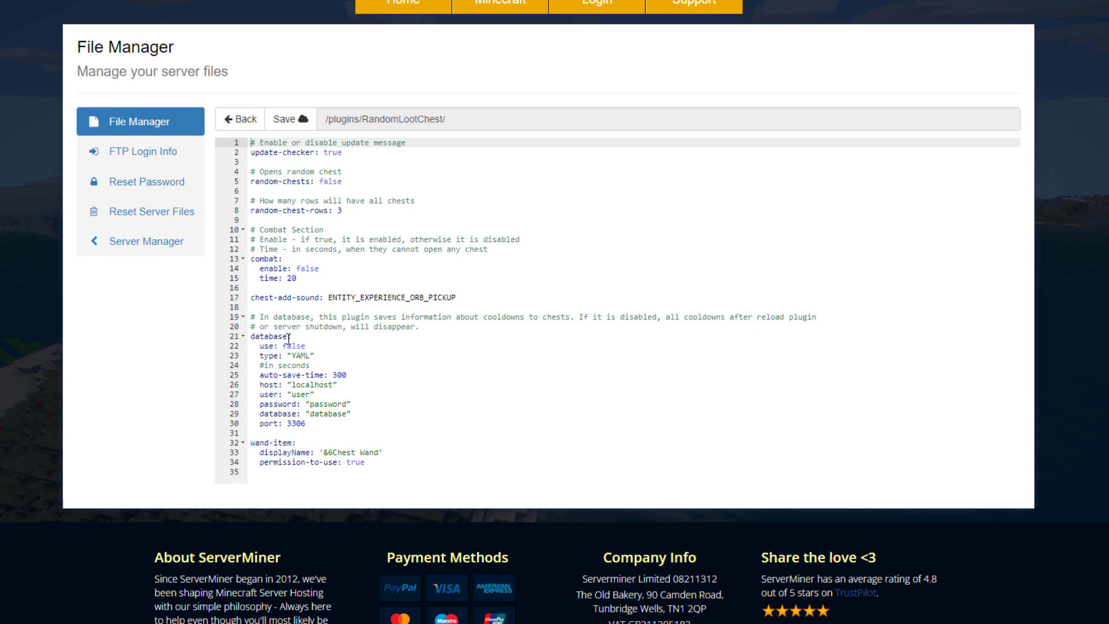
mouse_move(313, 380)
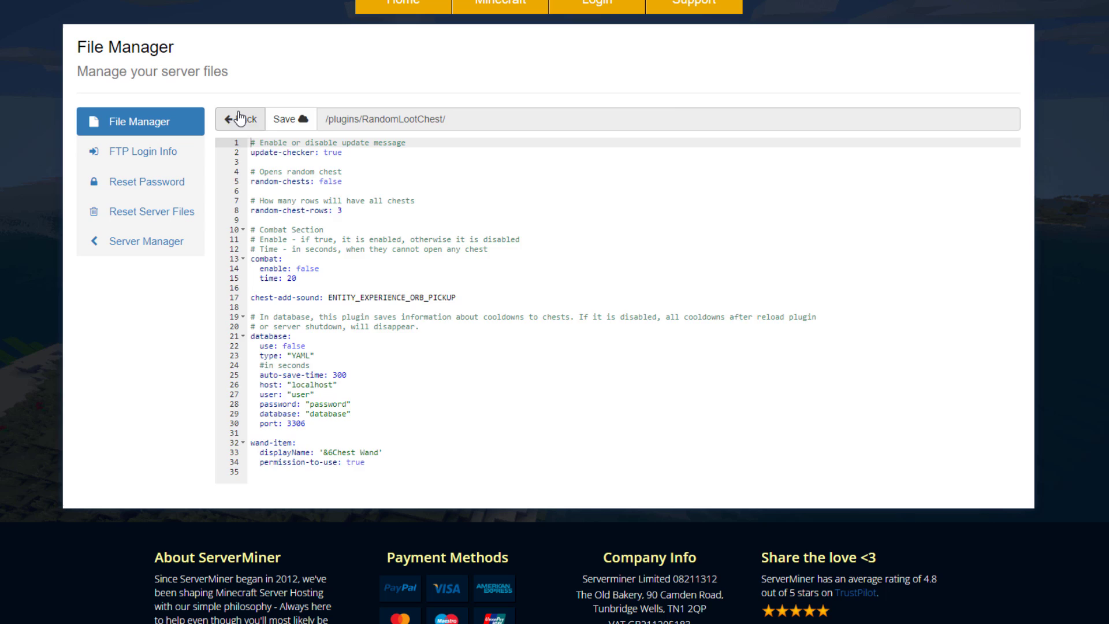
Step: Add a 'test:' DIAMOND item, amount 2, chance 0.4 to items.yml and save it
left_click(239, 120)
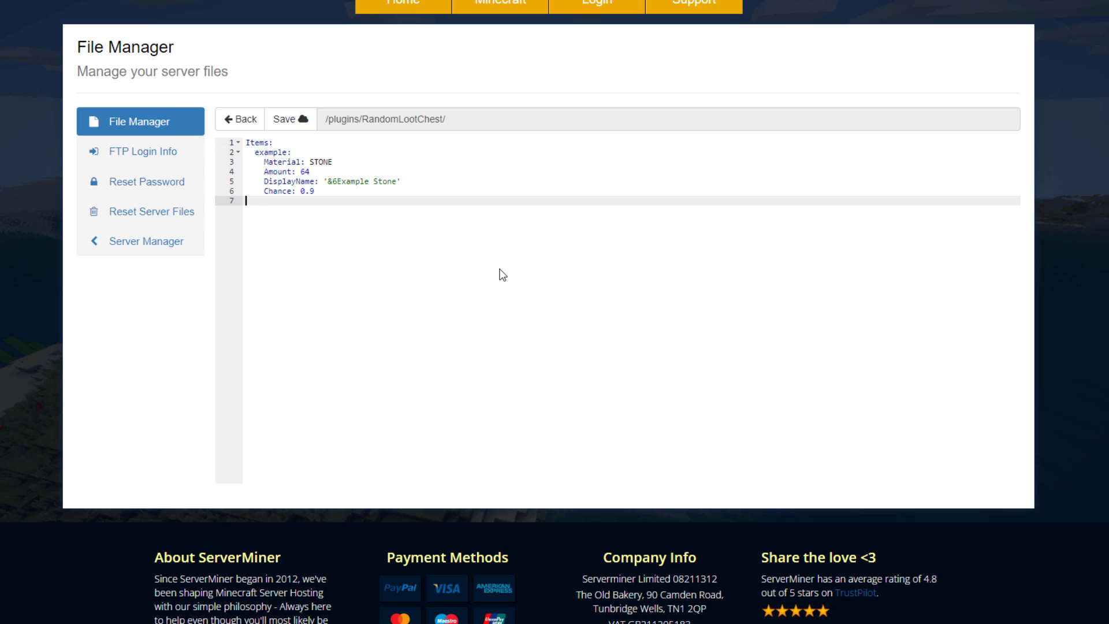
type("test:")
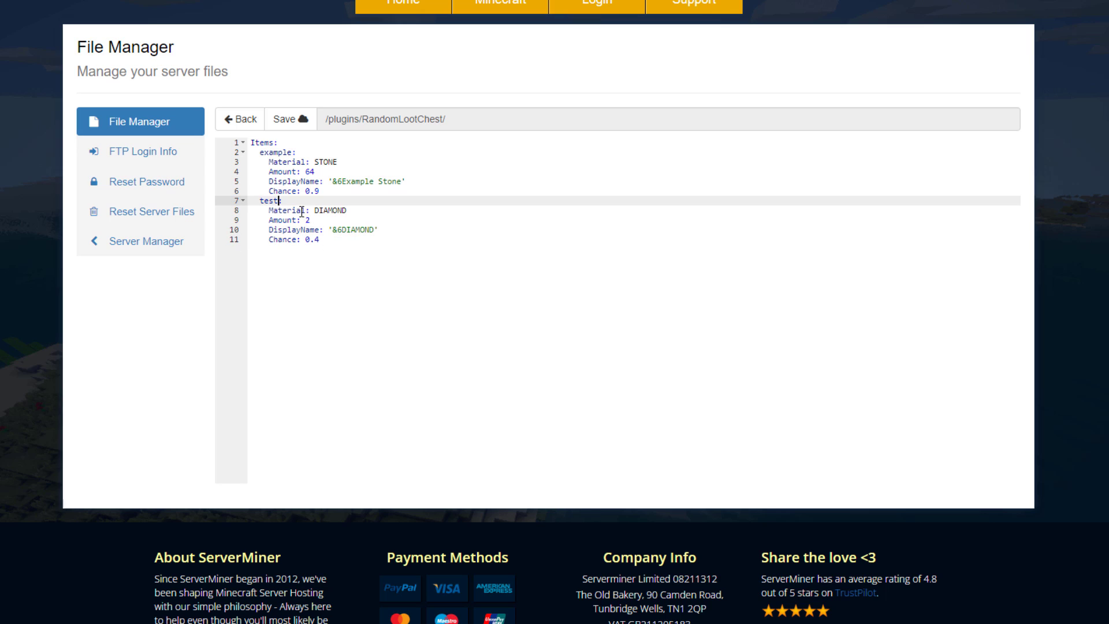
mouse_move(389, 224)
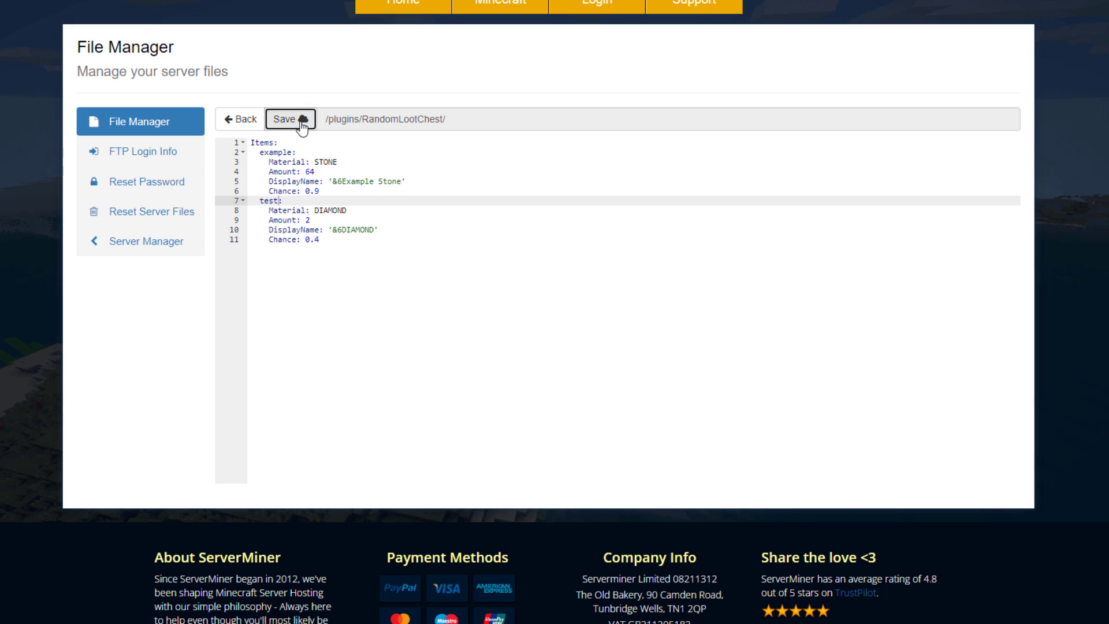
left_click(284, 118)
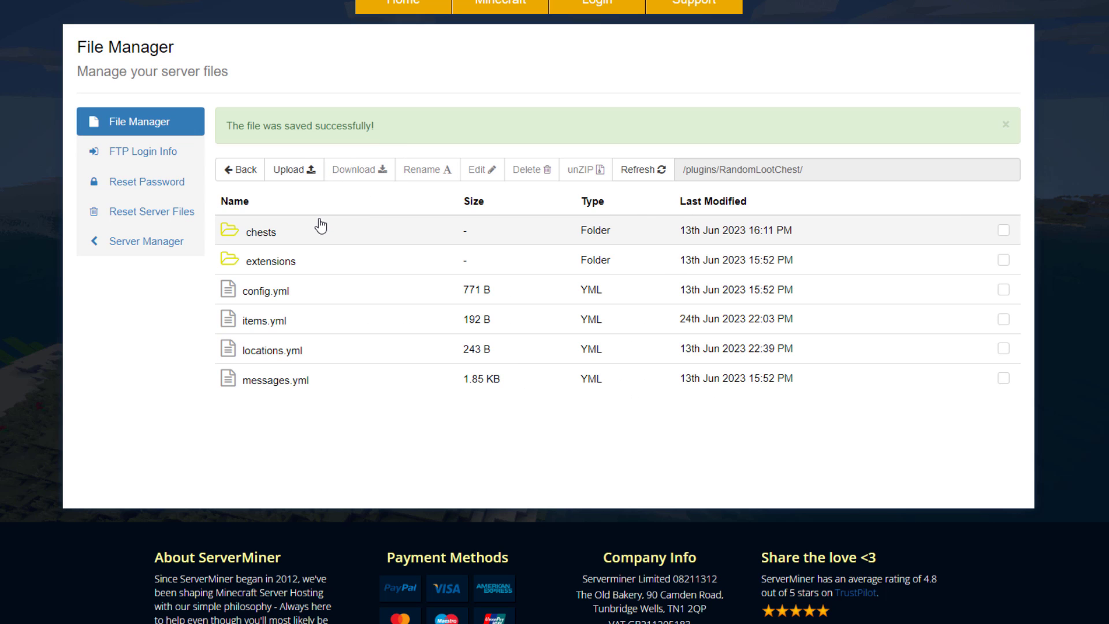
Step: Open cool.yml in the chests folder, adjust cooldown and set Particles Type to LAVA
double_click(261, 232)
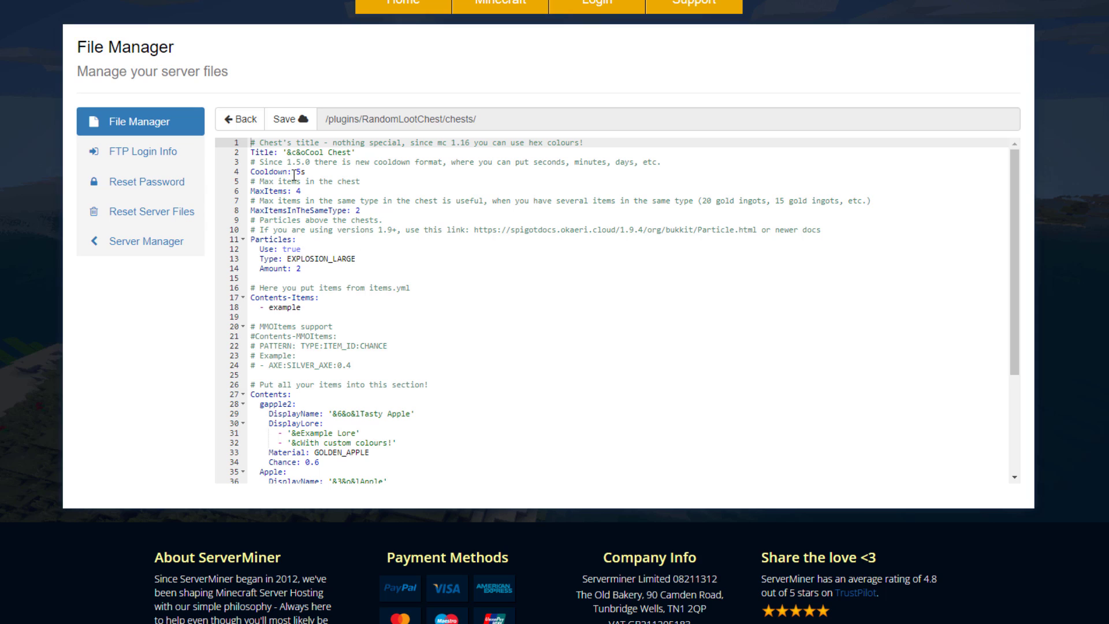
left_click(303, 194)
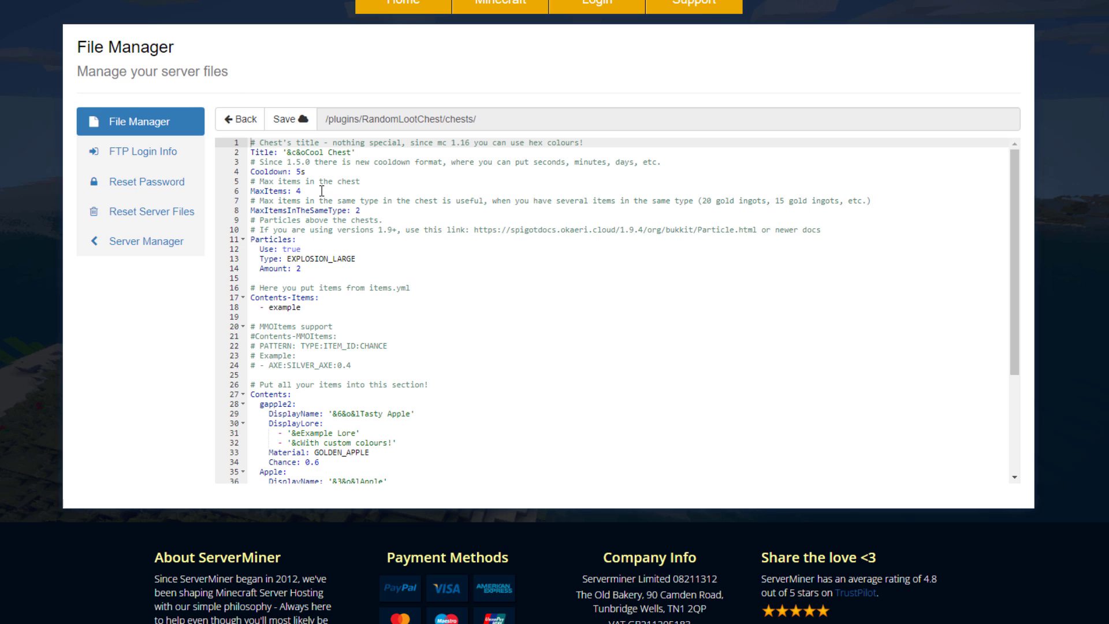
double_click(322, 258)
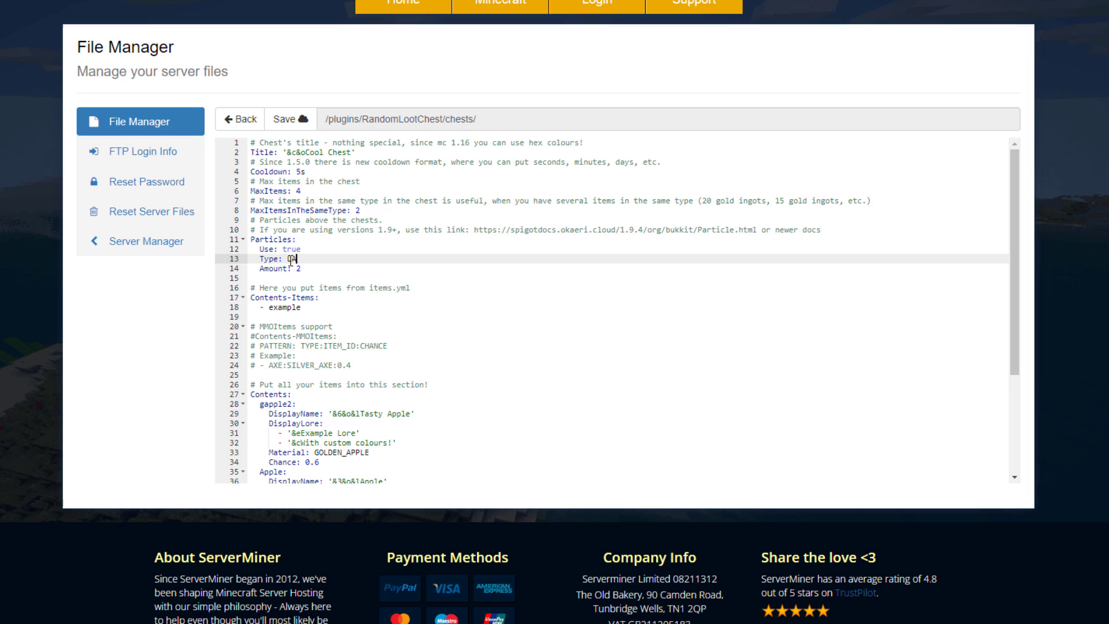
type("LAVA")
type("- test")
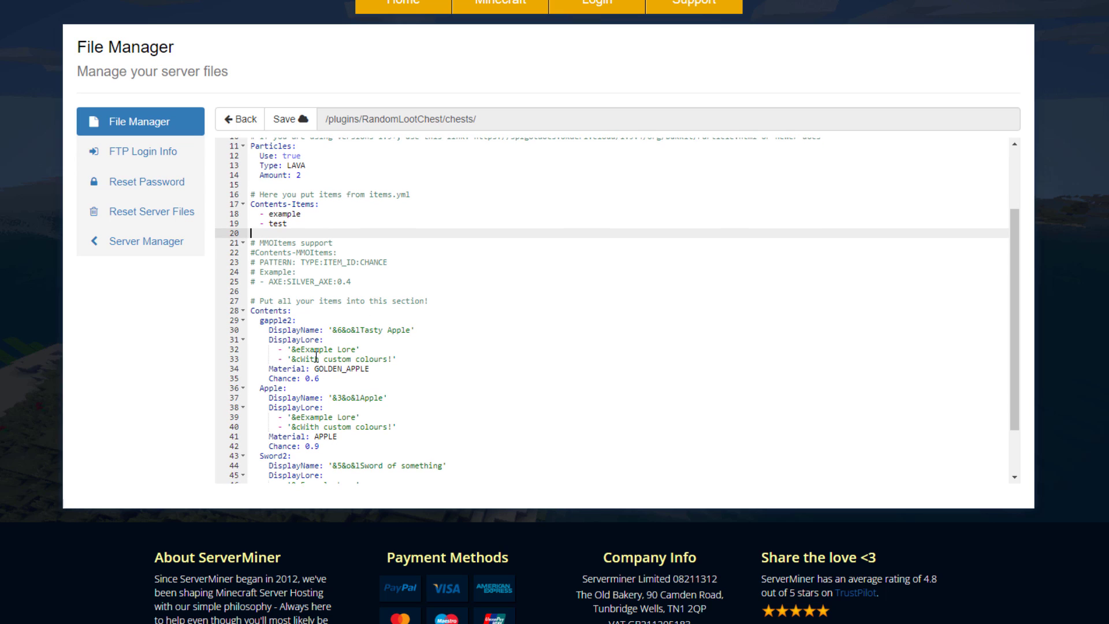
Step: Add '- test' under Contents-Items with its chance value and save cool.yml
scroll("down", 3)
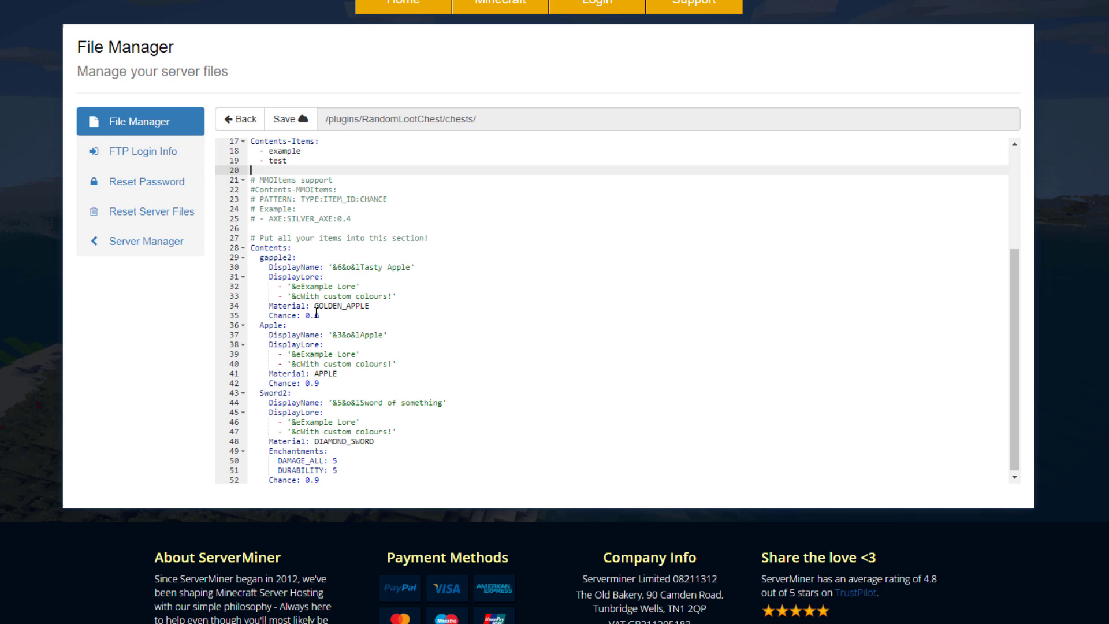
type("6")
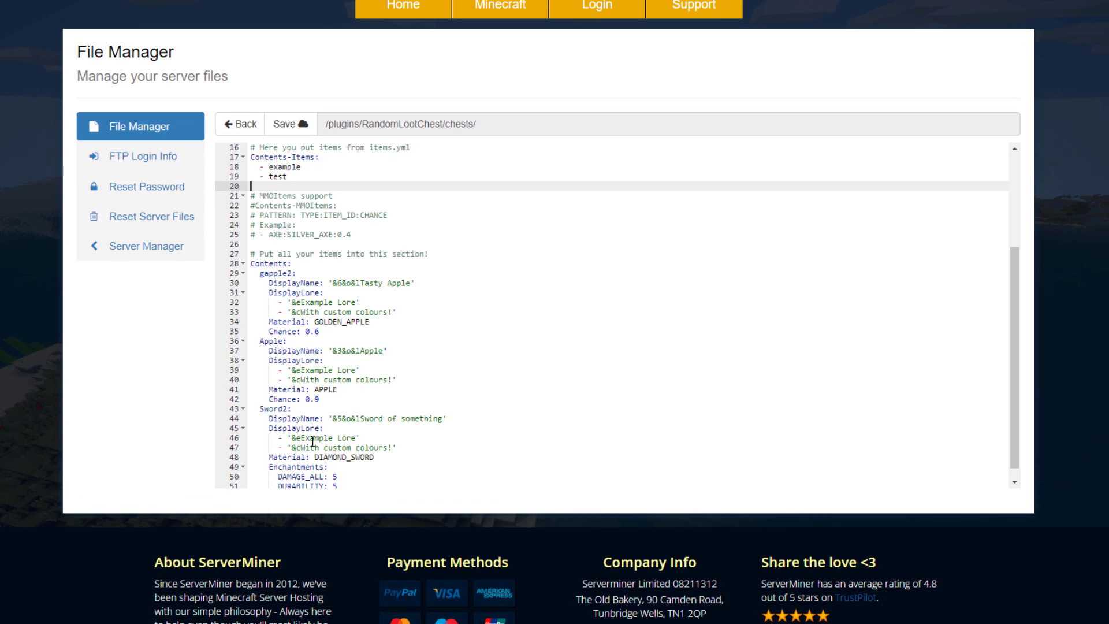
scroll("down", 3)
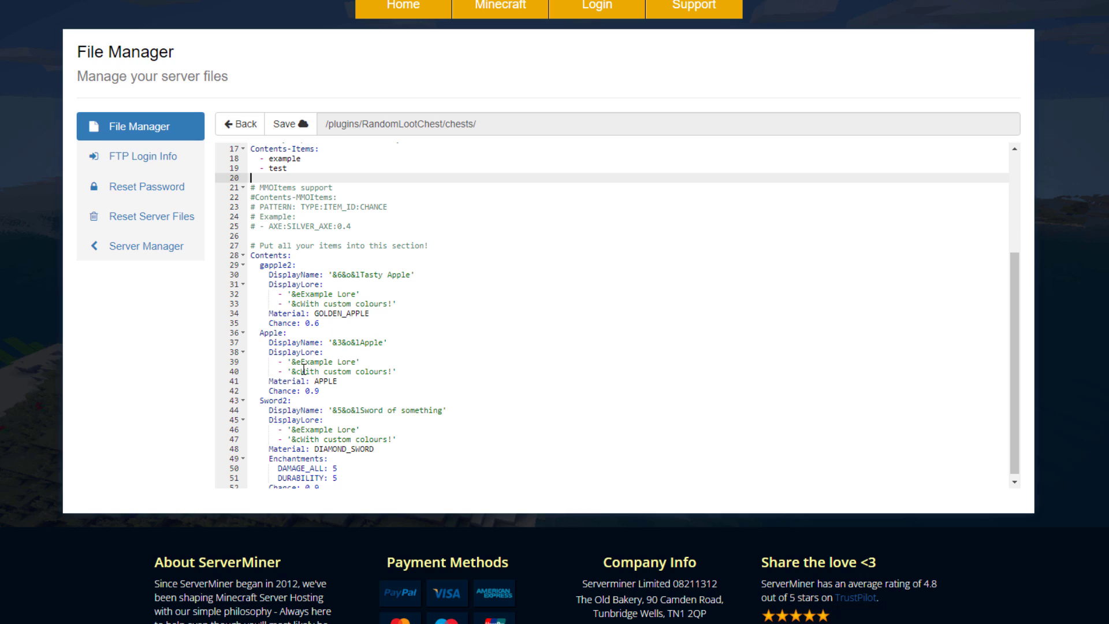
left_click(290, 124)
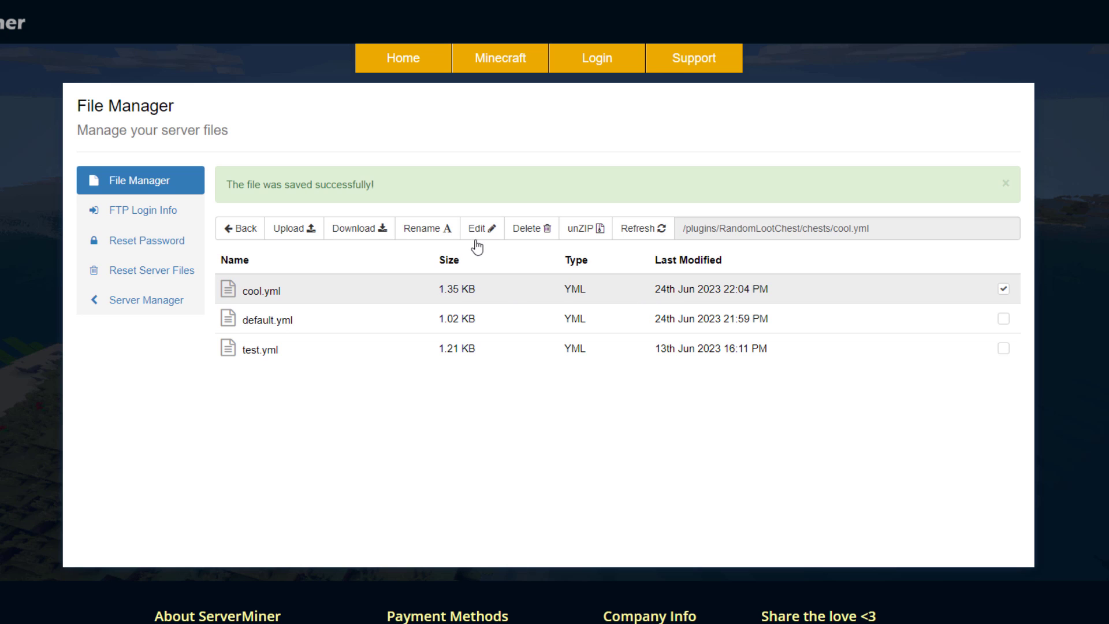
Step: Download cool.yml, then start uploading a file to the chests folder
left_click(358, 229)
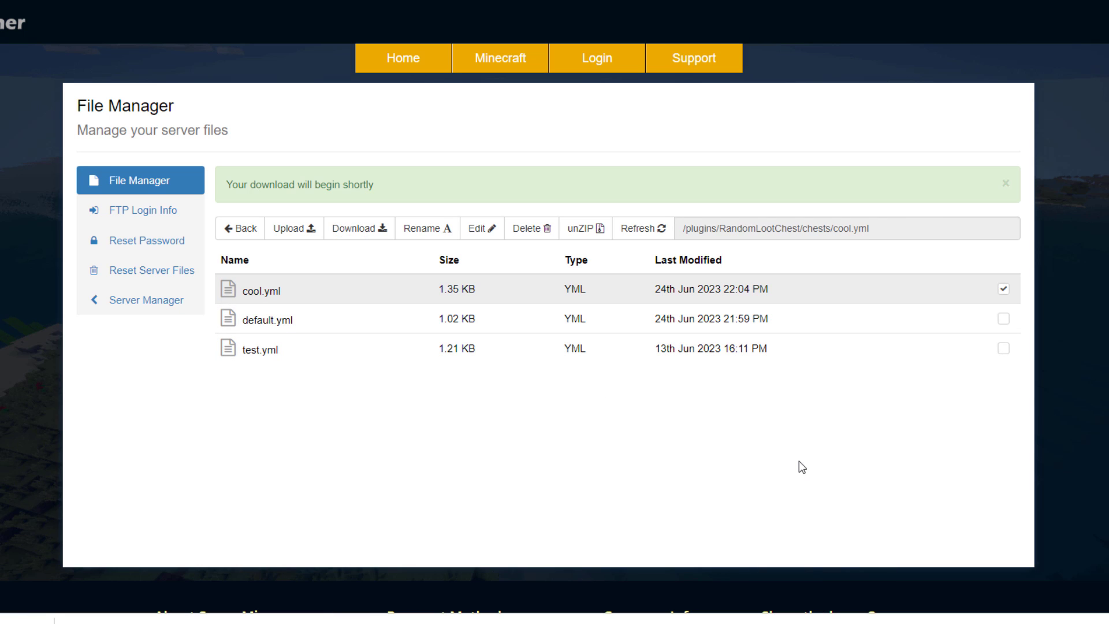
left_click(289, 228)
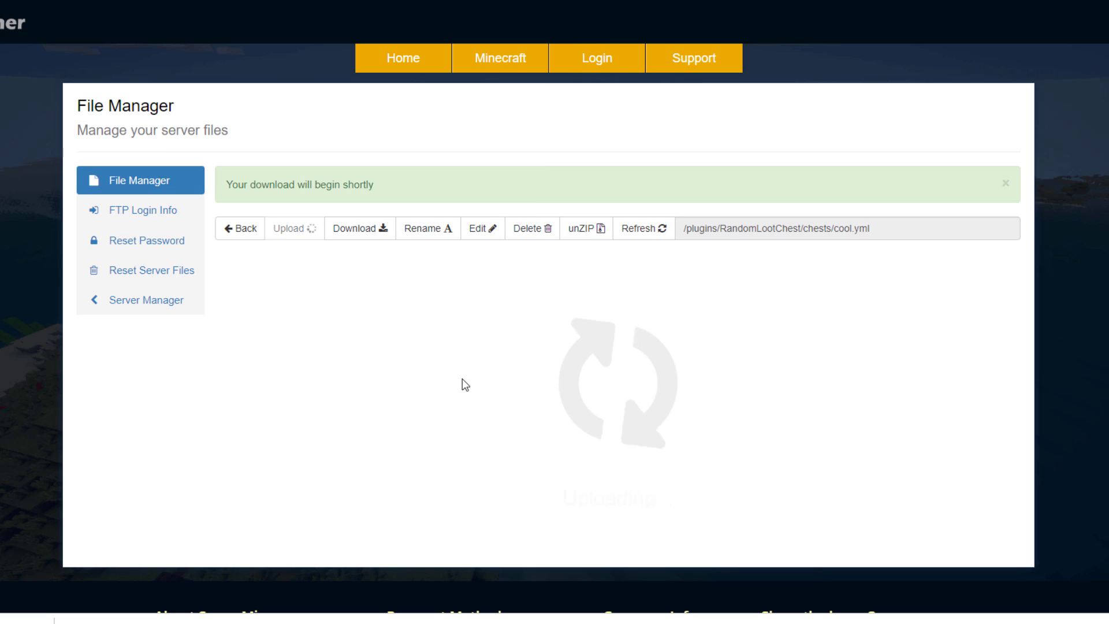
left_click(481, 228)
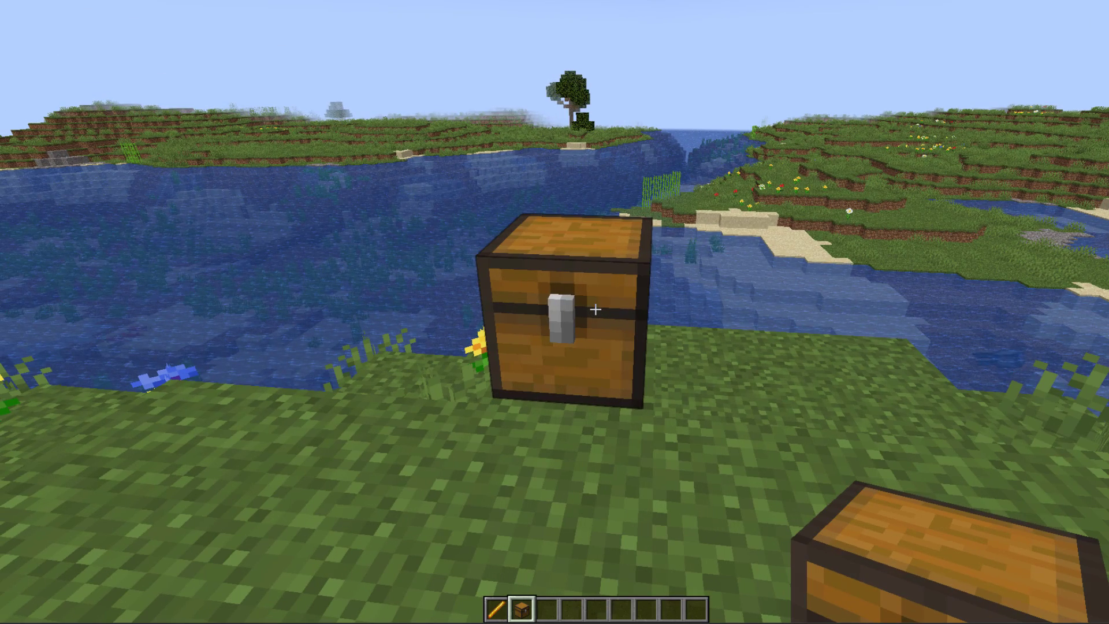
Step: Reload all RandomLootChest configuration files from the plugin's reload menu
key("t")
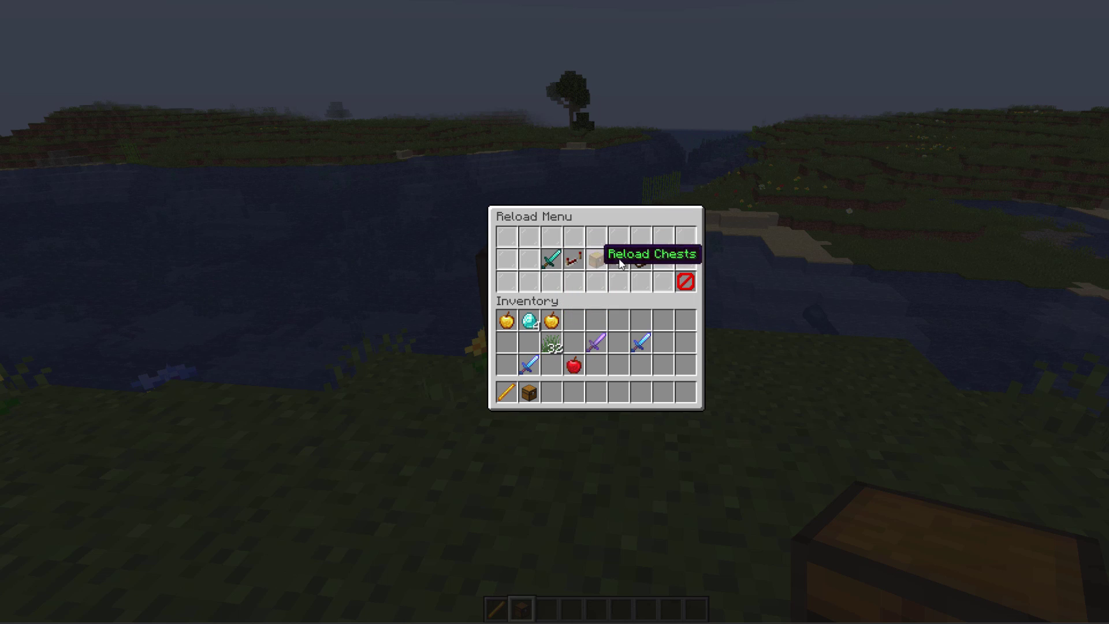
left_click(640, 263)
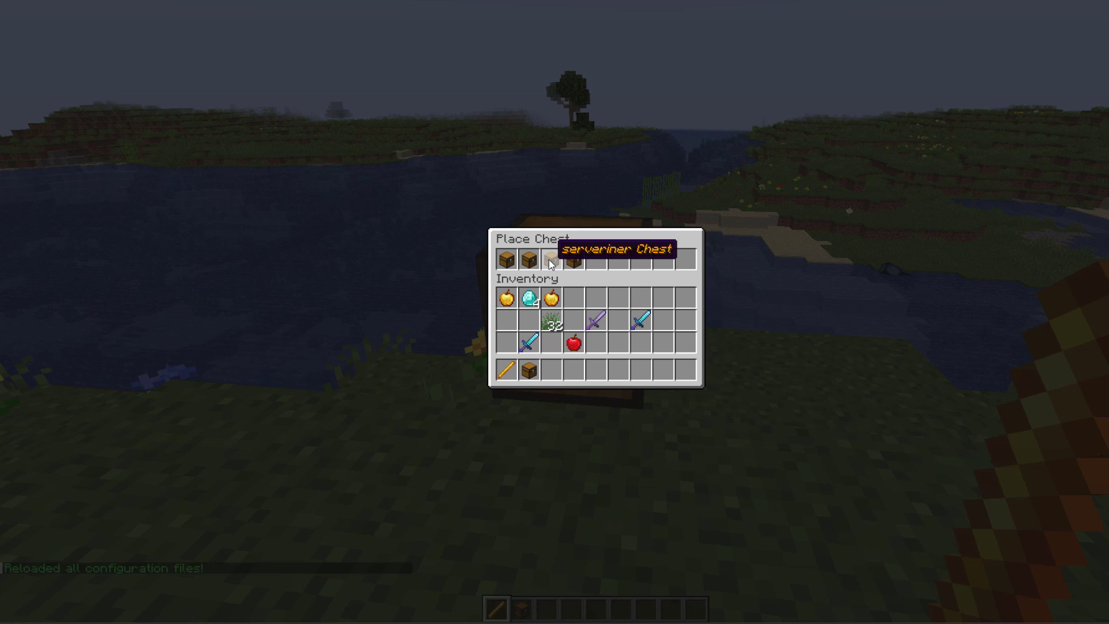
Step: Place the serverminer Chest, open it to reveal its random loot, then close it
left_click(575, 258)
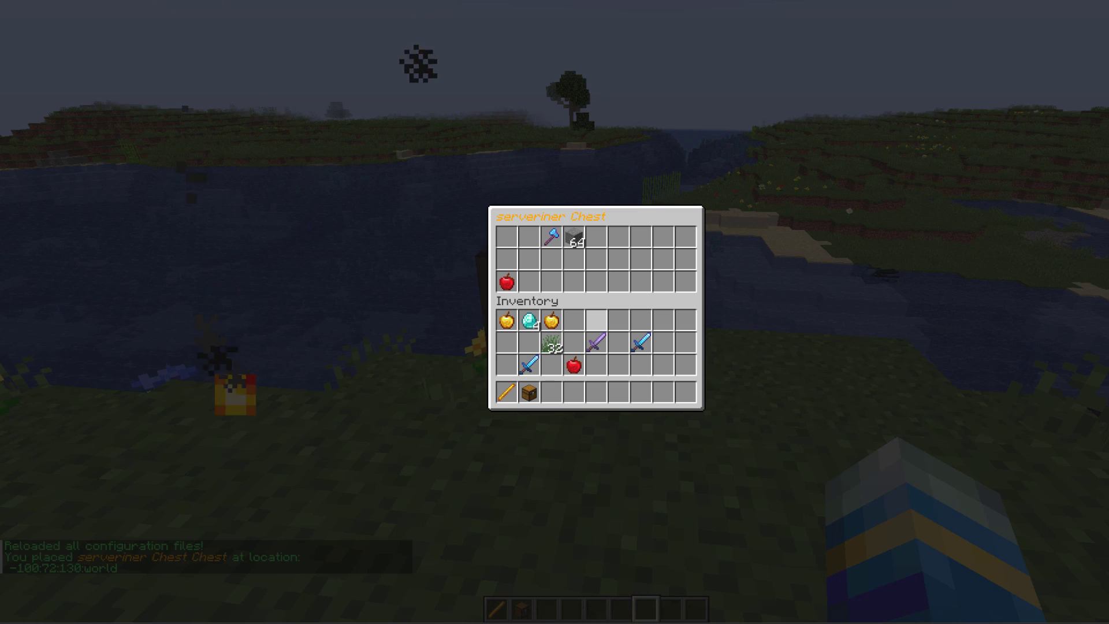
mouse_move(556, 240)
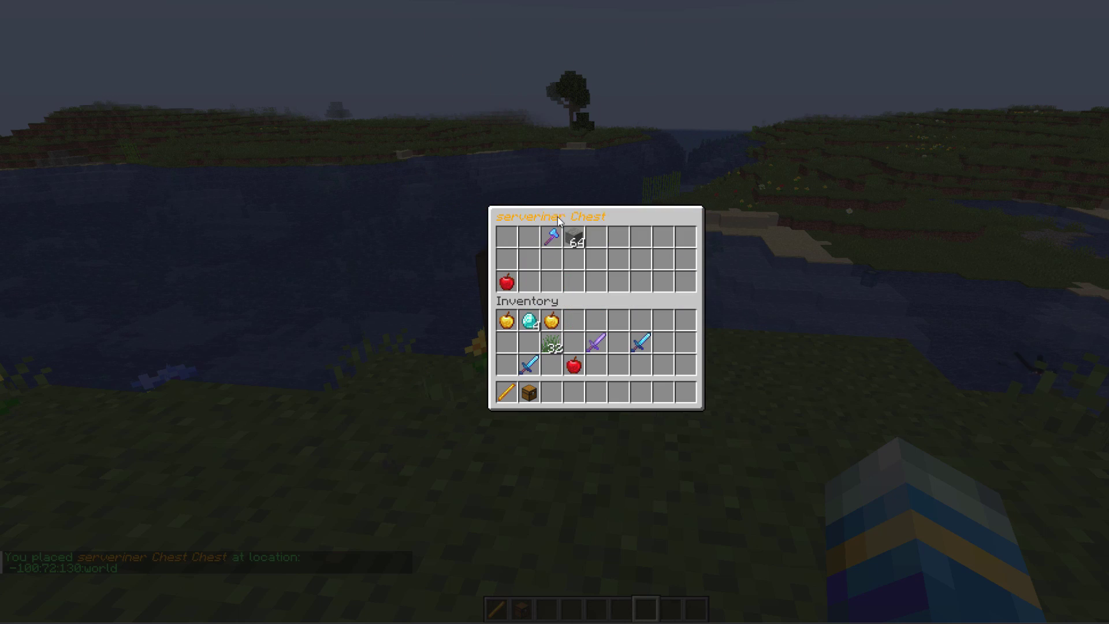
key("Escape")
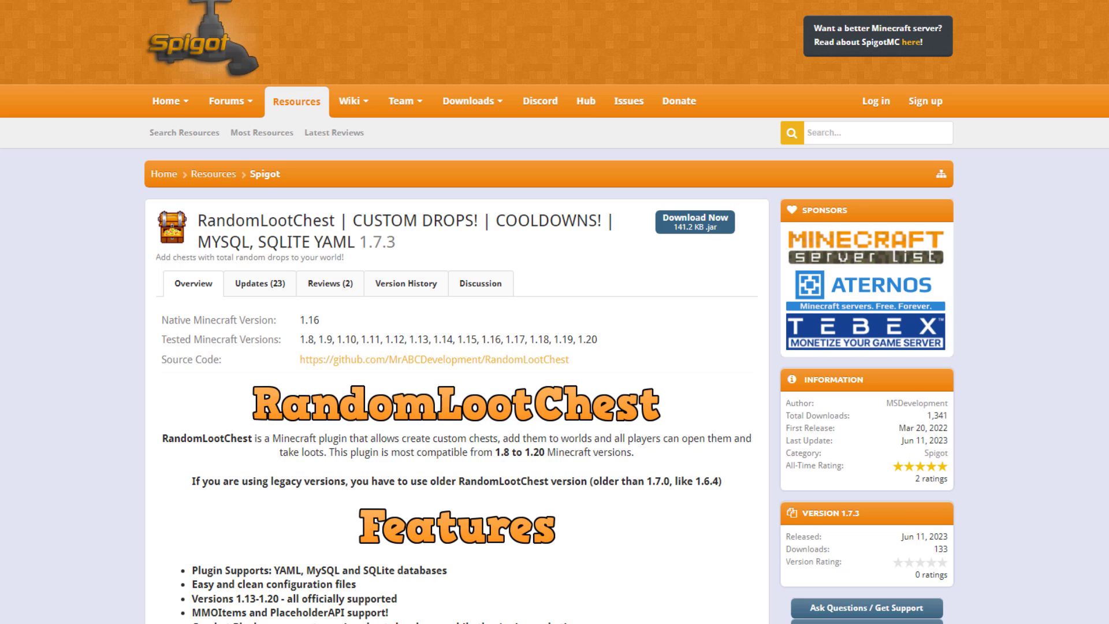
mouse_move(677, 350)
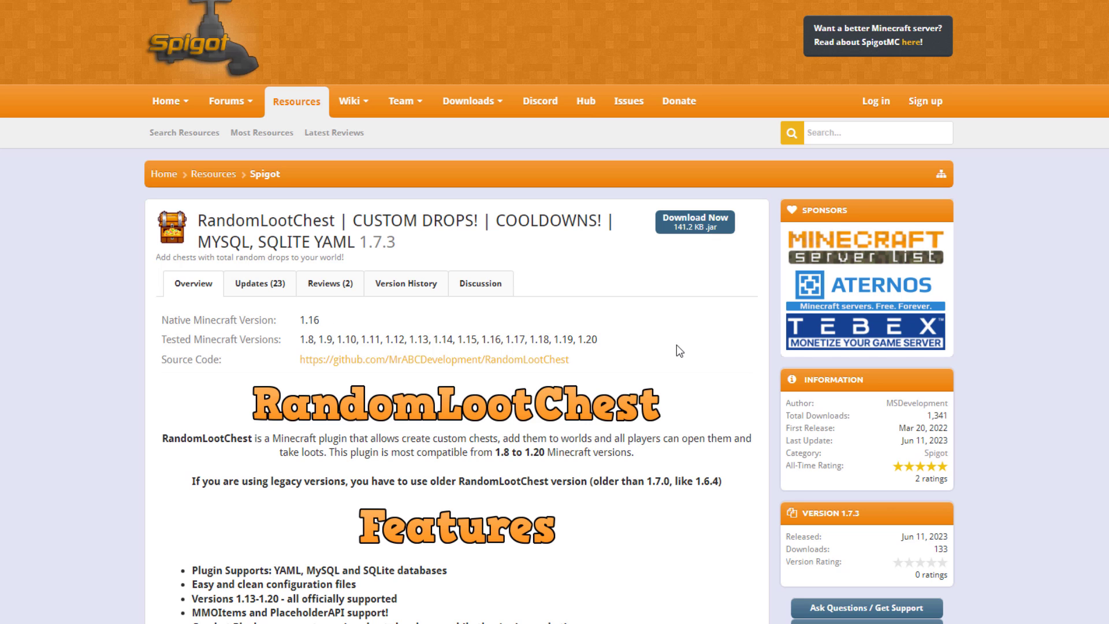
Step: Scroll the RandomLootChest Spigot page down to its Commands section
scroll("down", 3)
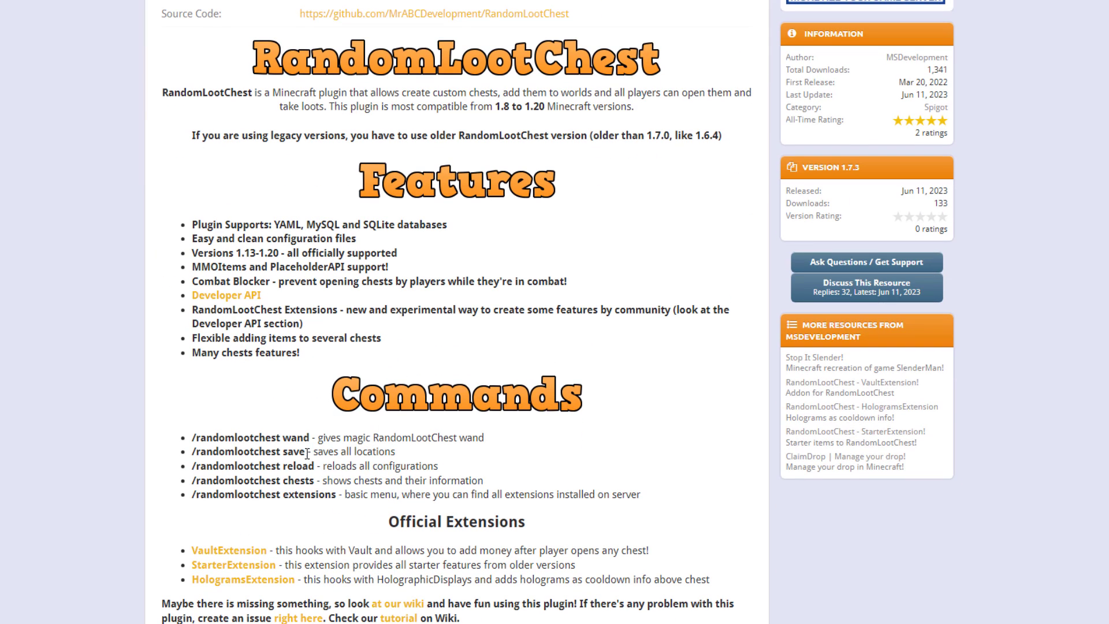
scroll("down", 3)
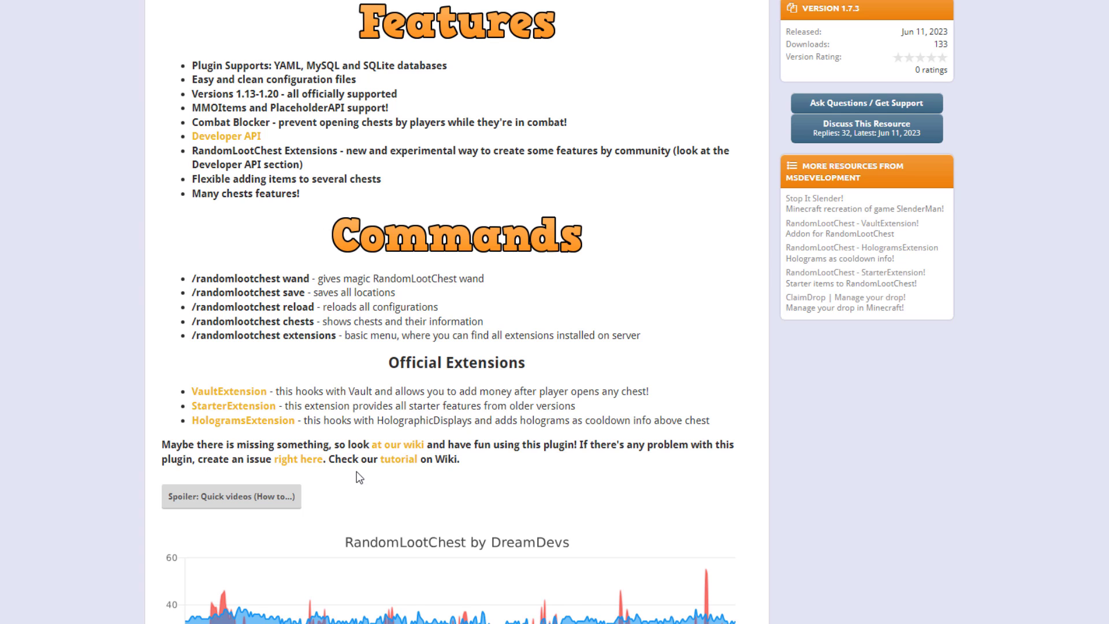